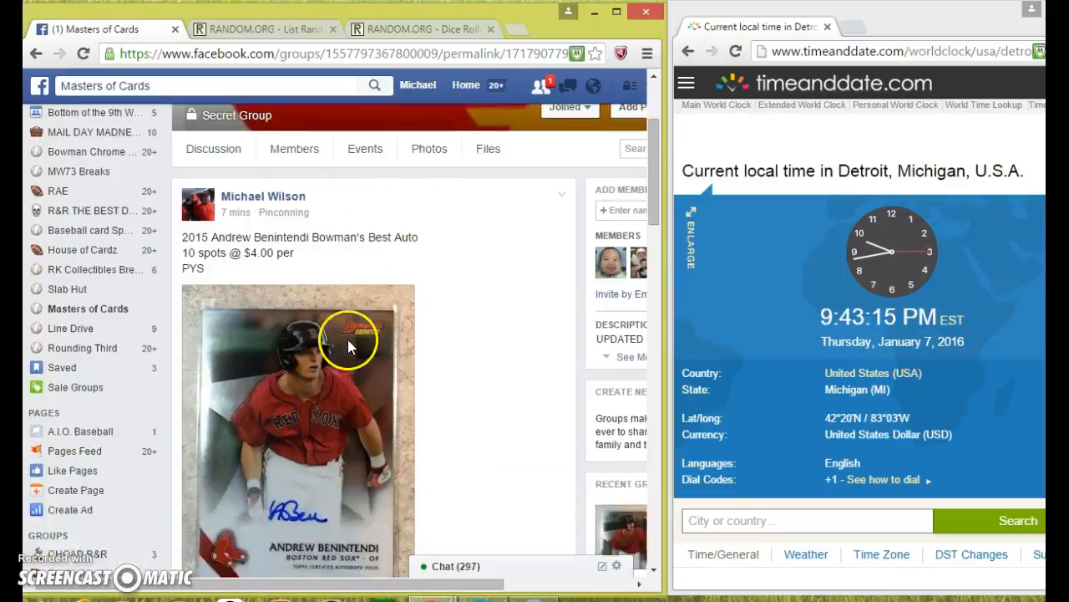
Scroll the break post down to the comment listing spots 01 through 10
{"action": "scroll", "scroll_direction": "down", "scroll_amount": 3}
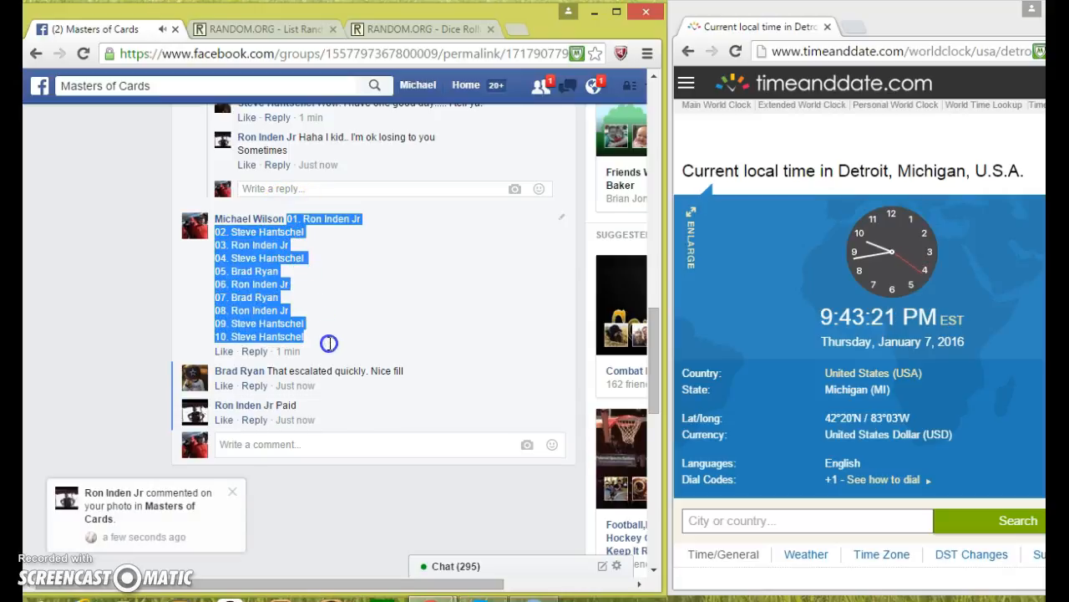
Copy the ten-spot list and post a LIVE comment on the break thread
{"action": "right_click", "coordinate": [328, 344]}
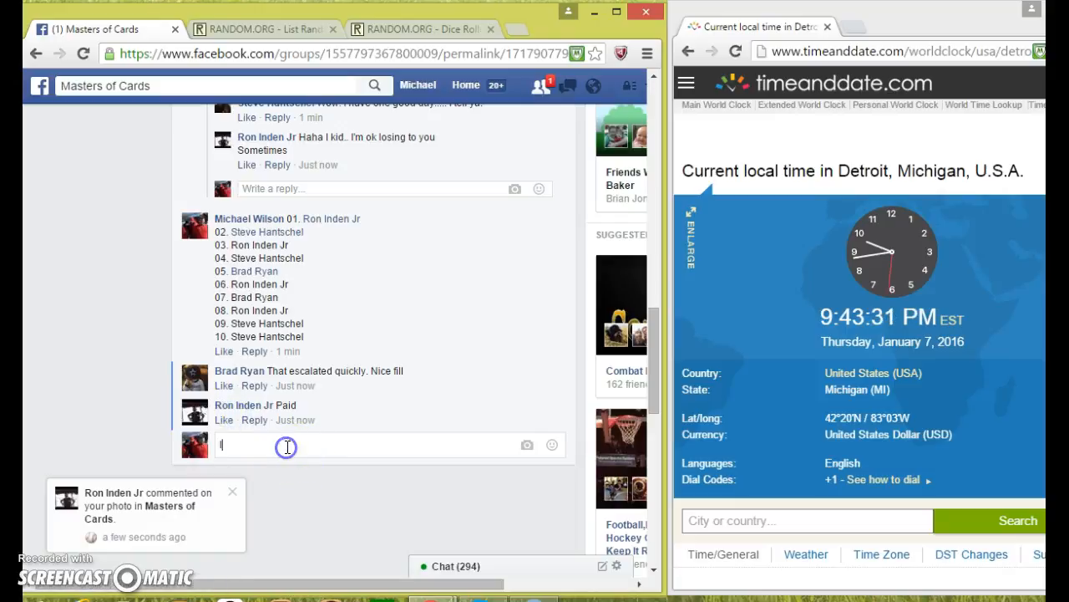
{"action": "type", "text": "L"}
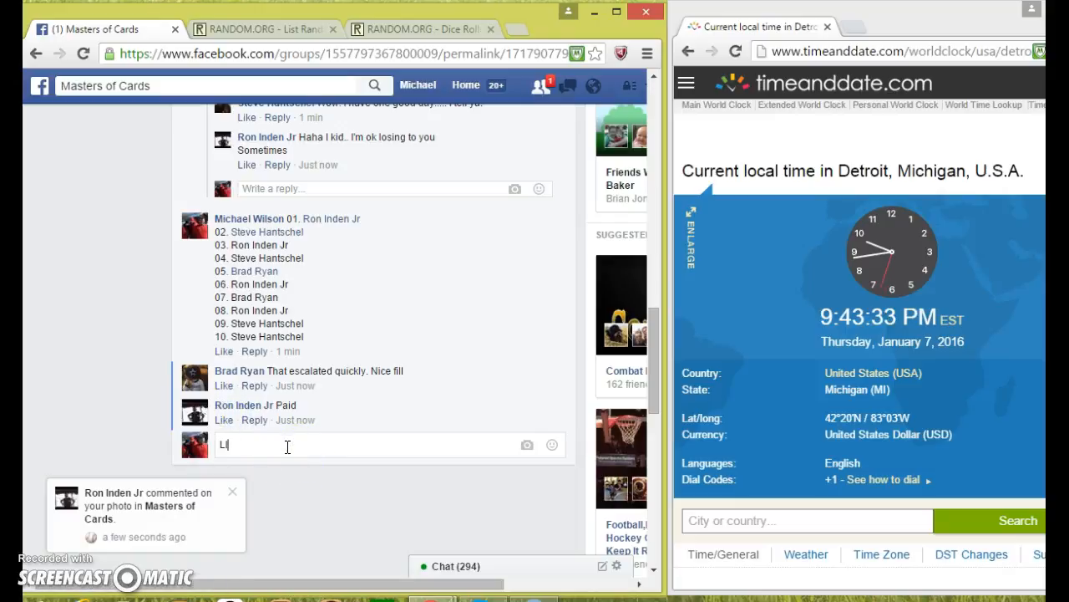
{"action": "key", "text": "enter"}
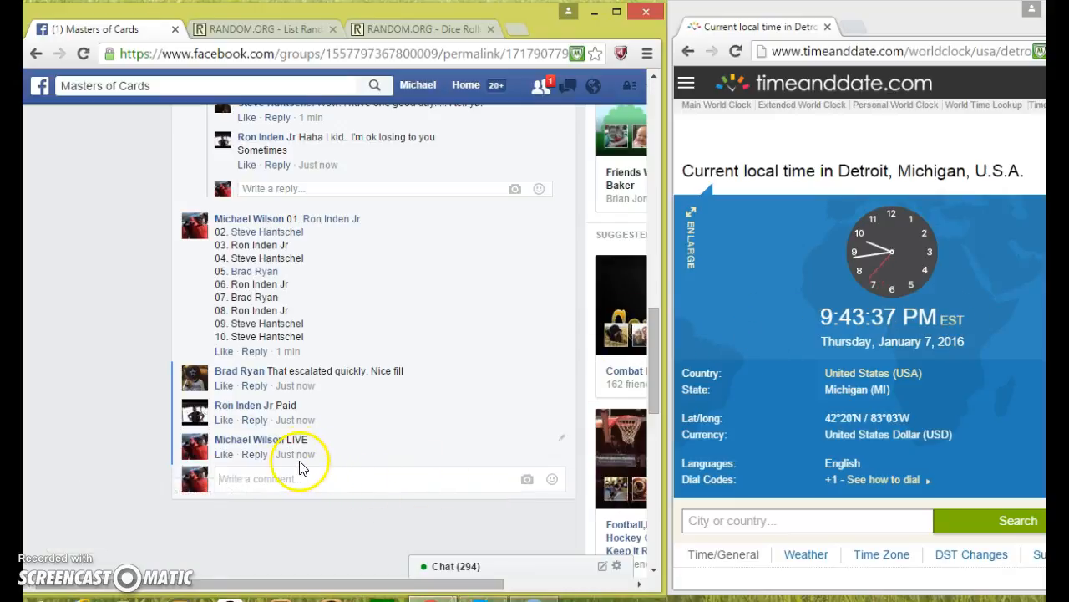
Paste the list into RANDOM.ORG's List Randomizer and roll two dice on the Dice Roller (3 and 6)
{"action": "left_click", "coordinate": [264, 28]}
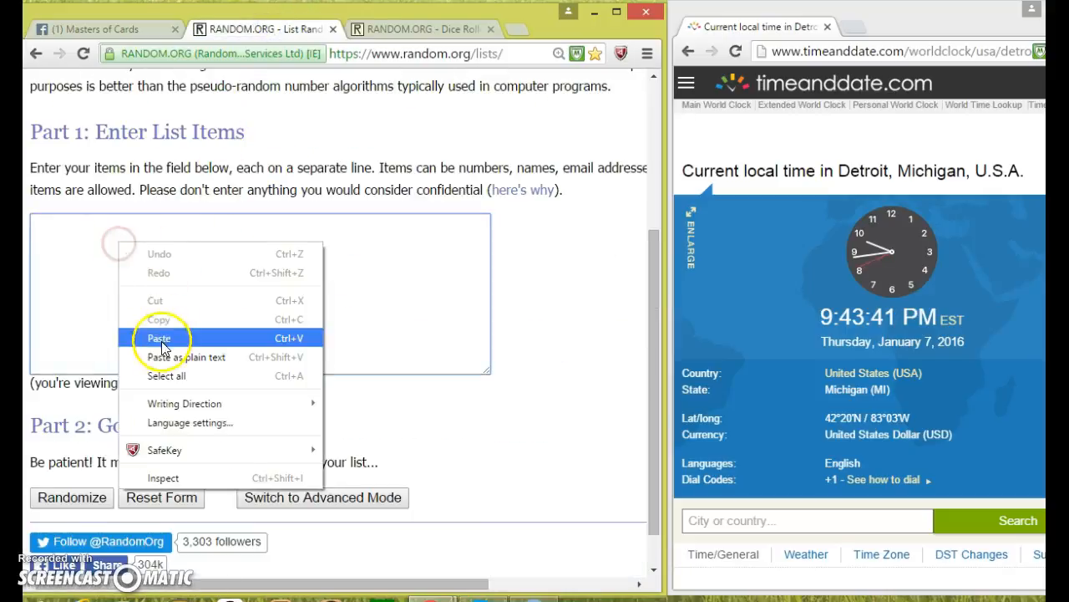
{"action": "left_click", "coordinate": [158, 338]}
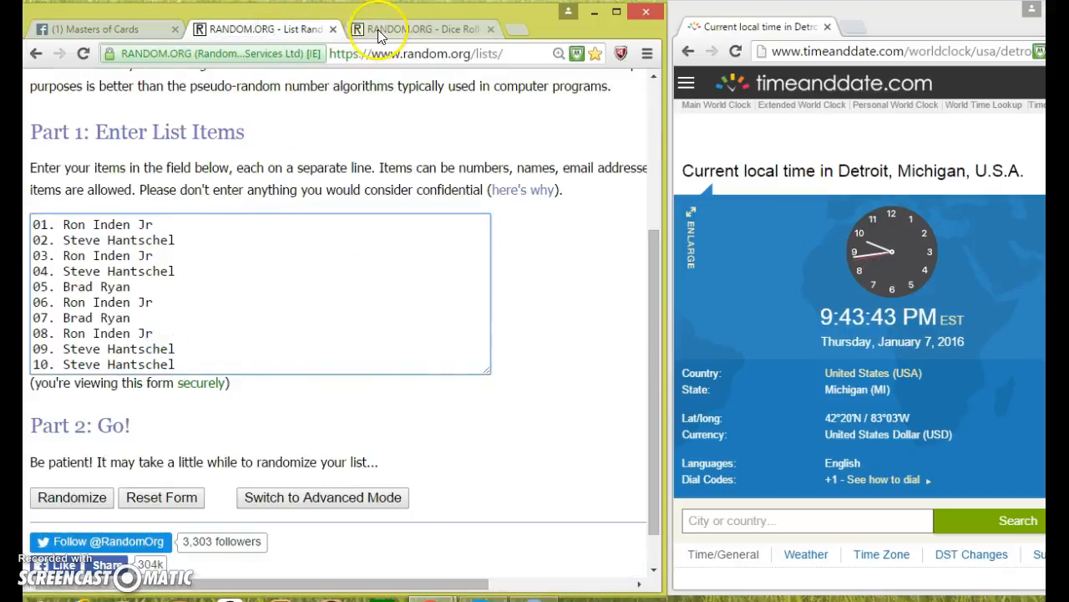
{"action": "left_click", "coordinate": [418, 28]}
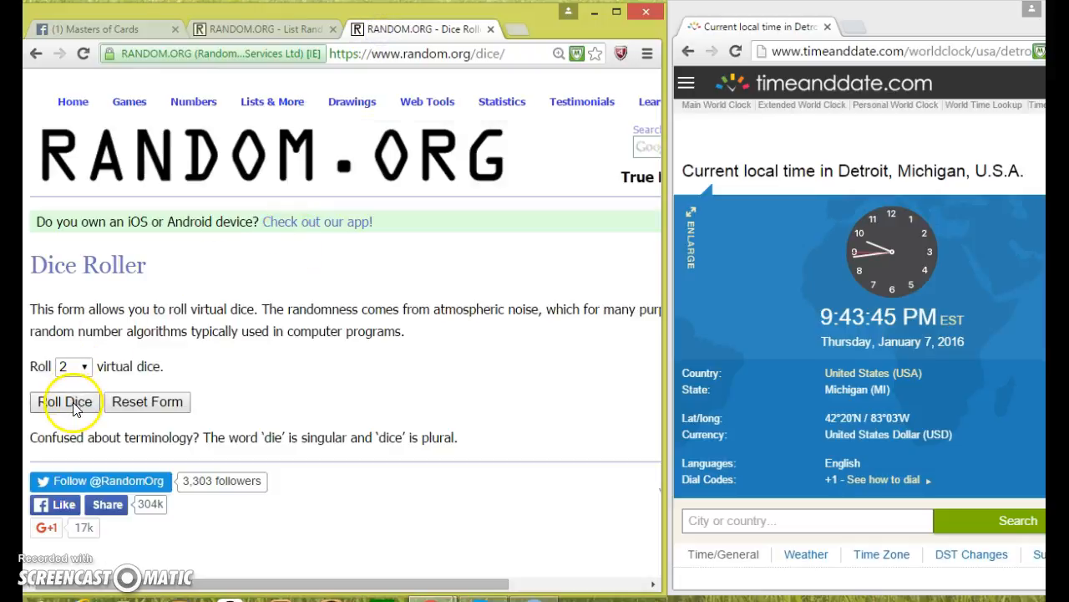
{"action": "left_click", "coordinate": [67, 401]}
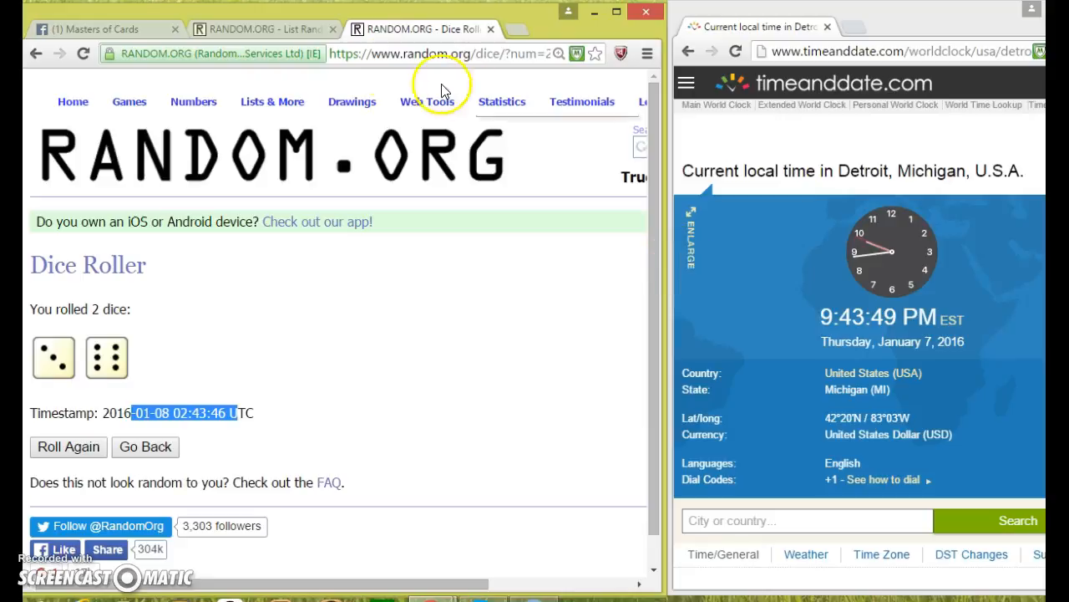
{"action": "left_click", "coordinate": [259, 28]}
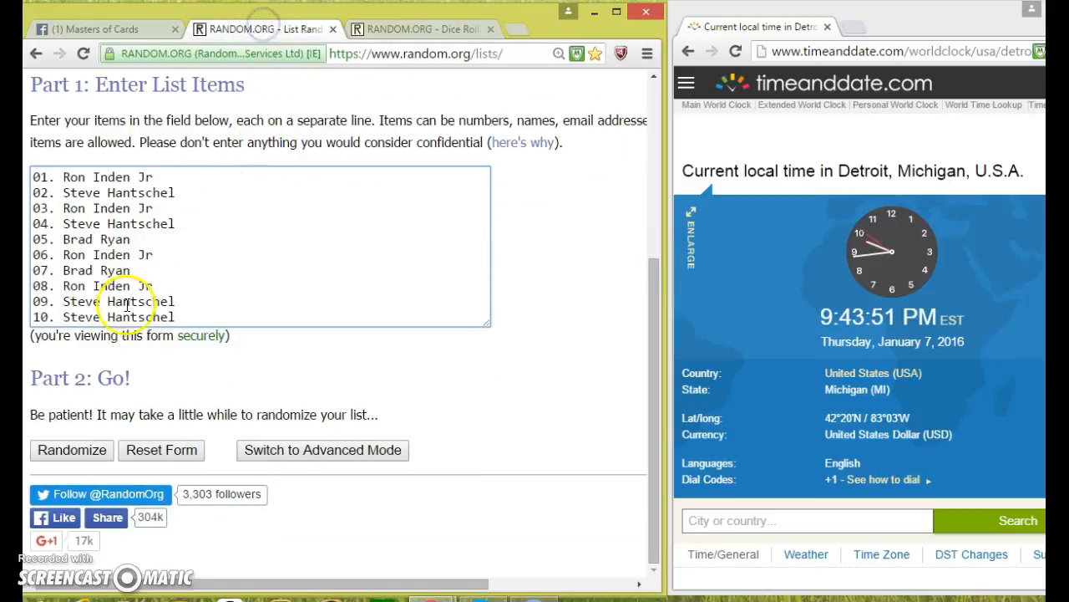
{"action": "left_click", "coordinate": [72, 450]}
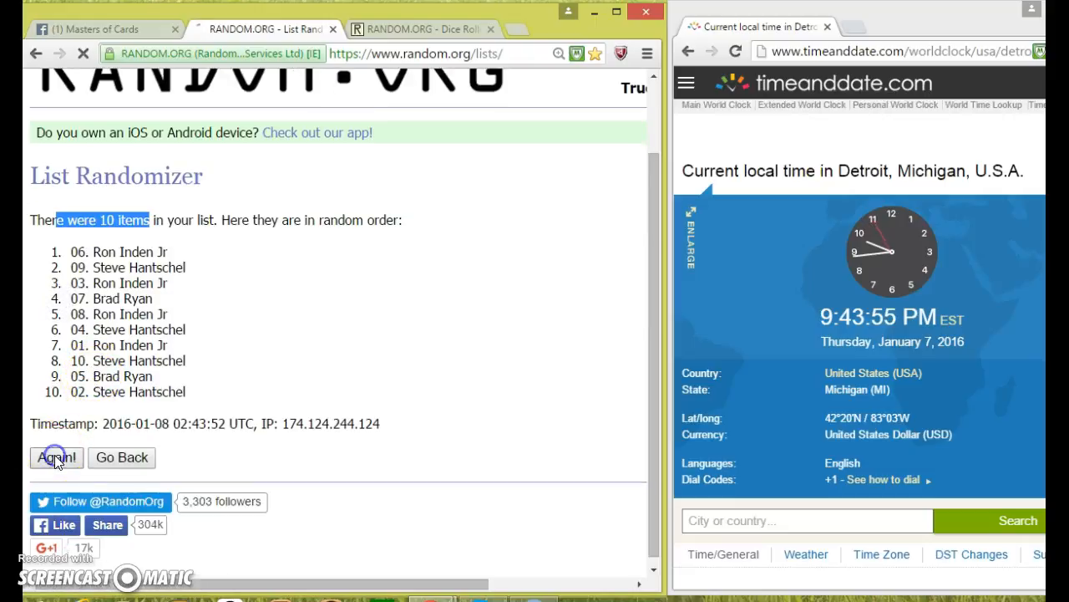
{"action": "left_click", "coordinate": [55, 457]}
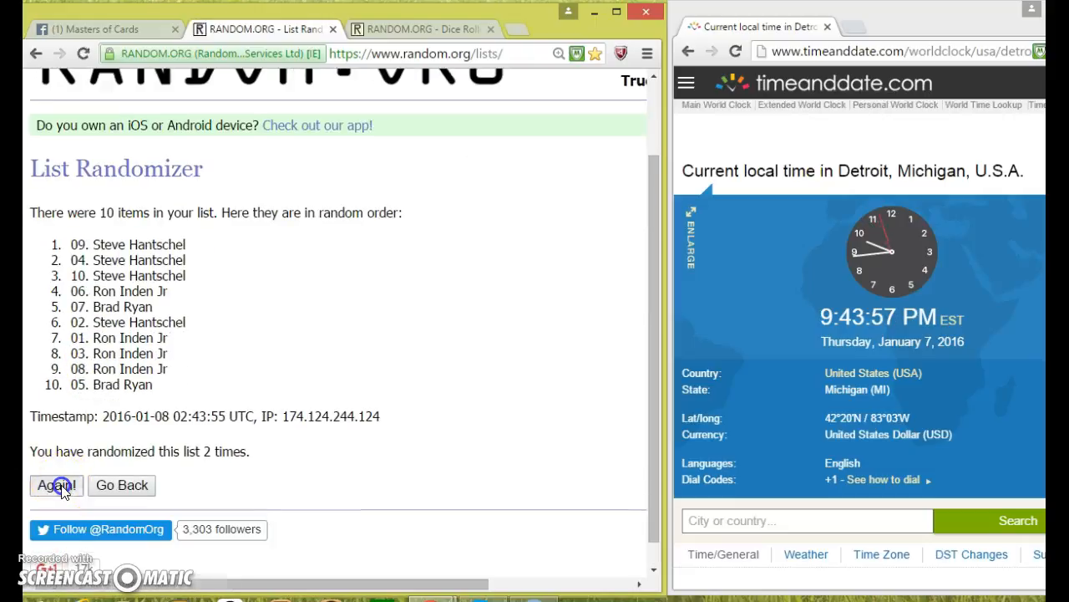
{"action": "left_click", "coordinate": [57, 485]}
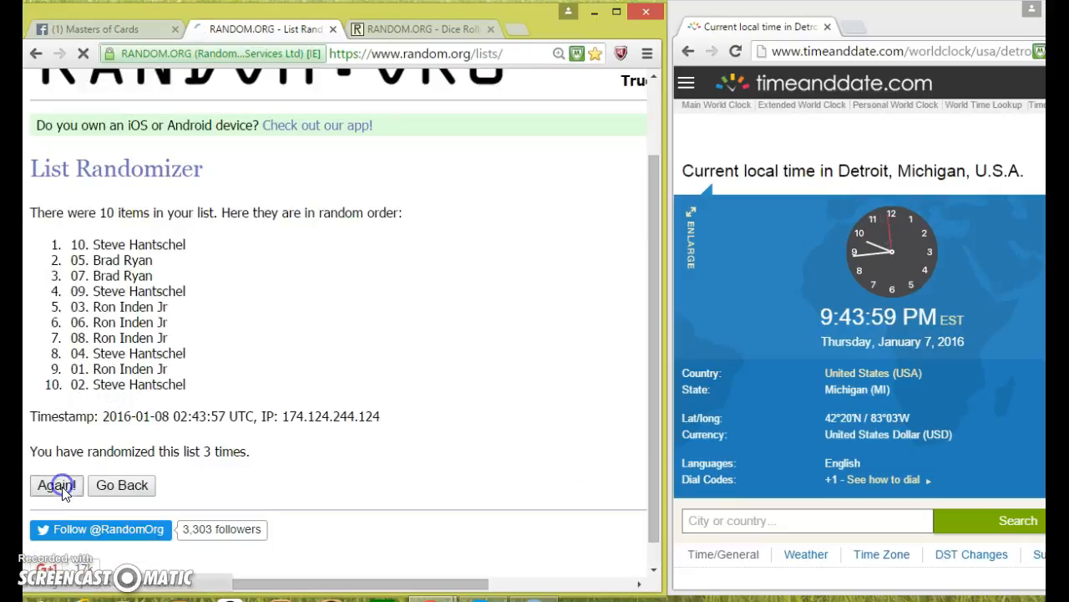
{"action": "left_click", "coordinate": [57, 484]}
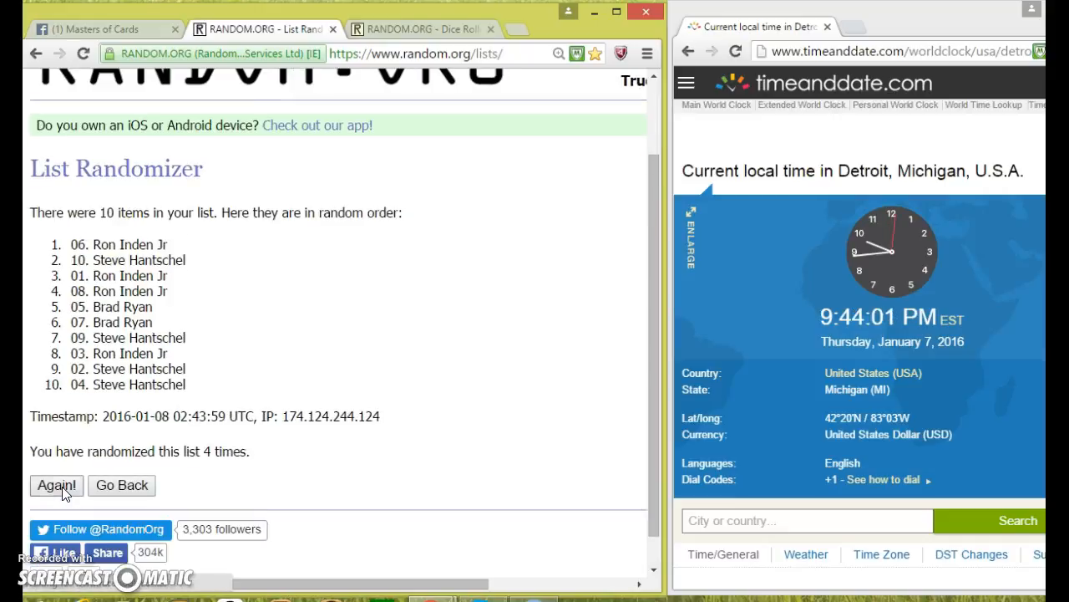
{"action": "left_click", "coordinate": [57, 485]}
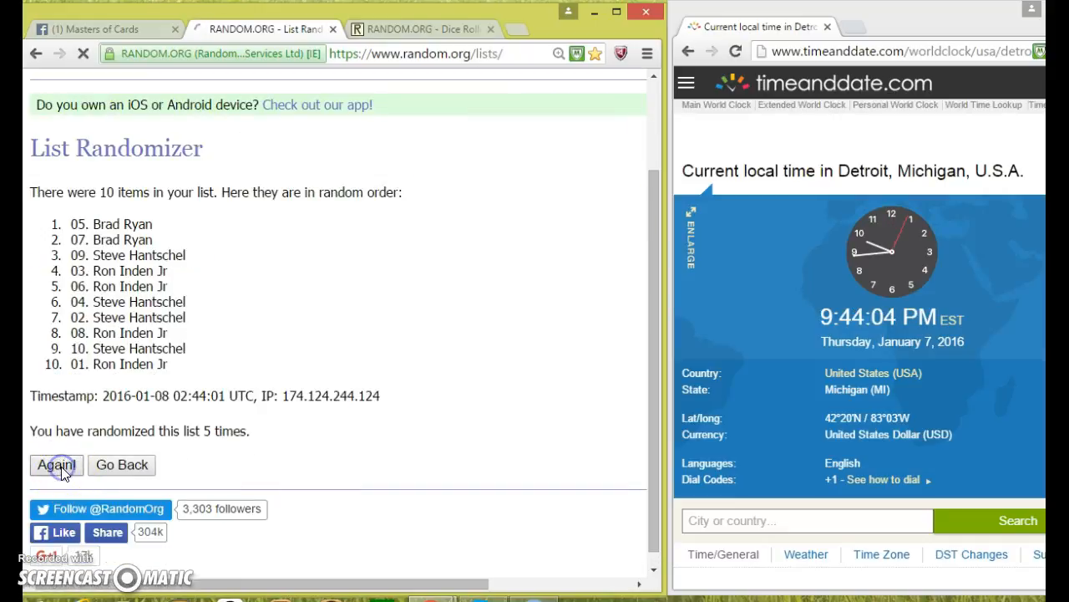
{"action": "left_click", "coordinate": [57, 465]}
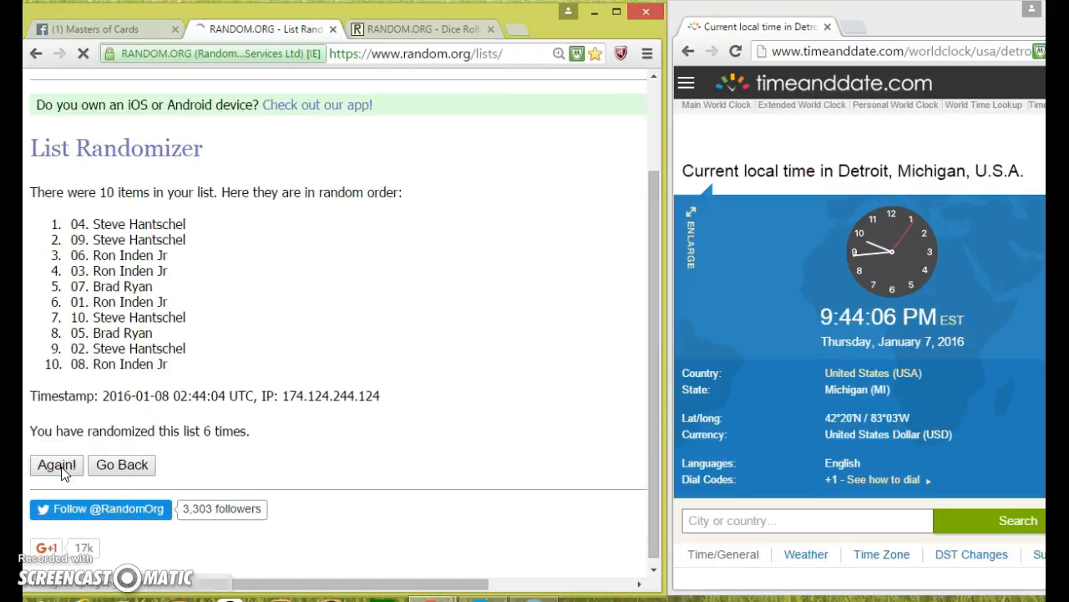
{"action": "left_click", "coordinate": [56, 465]}
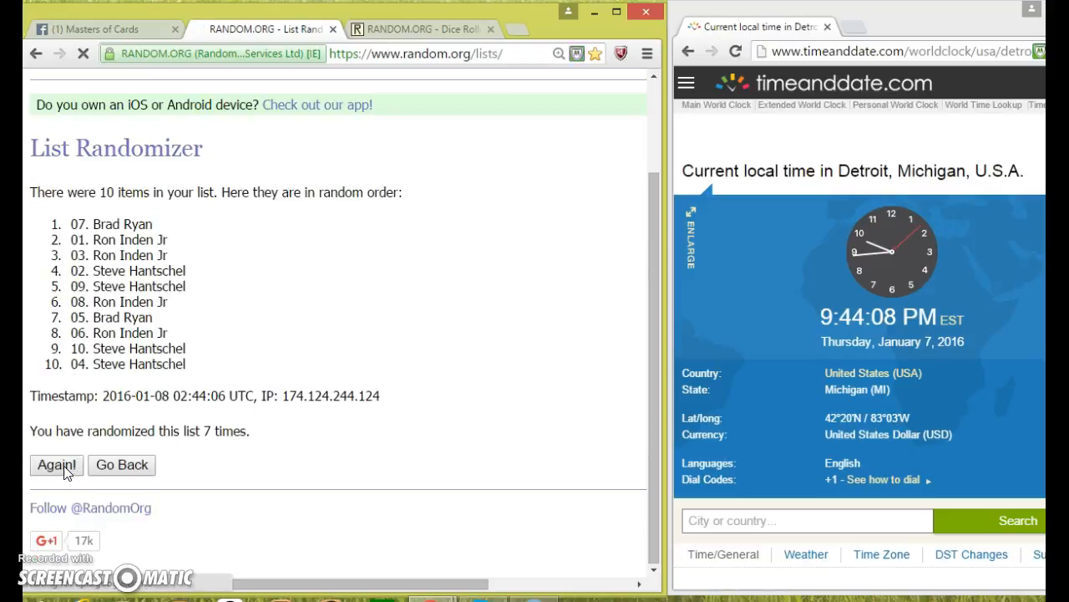
{"action": "left_click", "coordinate": [57, 464]}
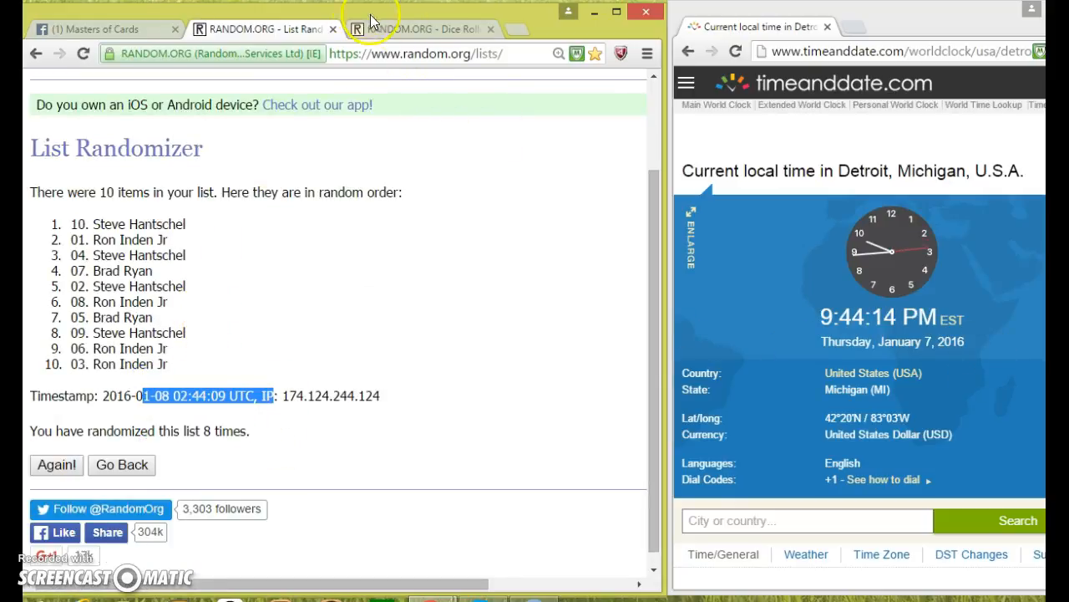
Shuffle a ninth time leaving spot 09 on top, then return to Facebook to post DONE
{"action": "left_click", "coordinate": [421, 28]}
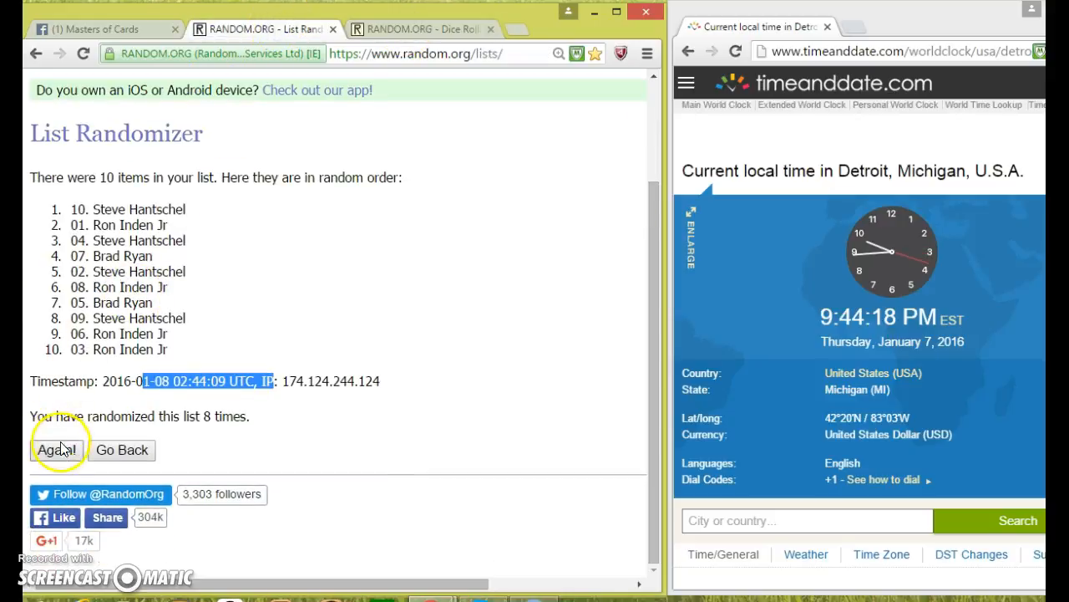
{"action": "left_click", "coordinate": [57, 449]}
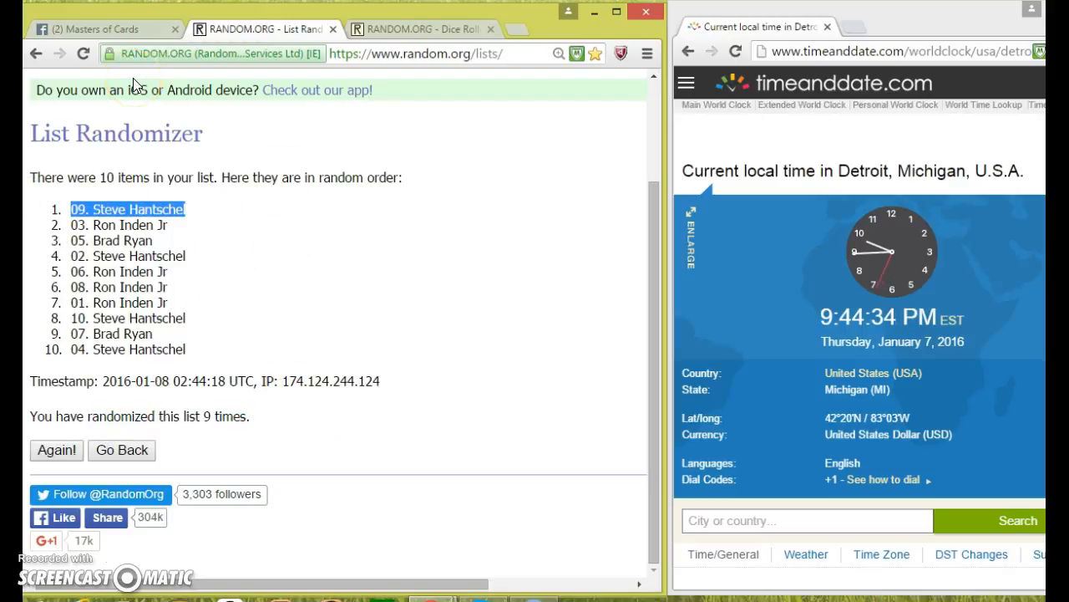
{"action": "left_click", "coordinate": [104, 29]}
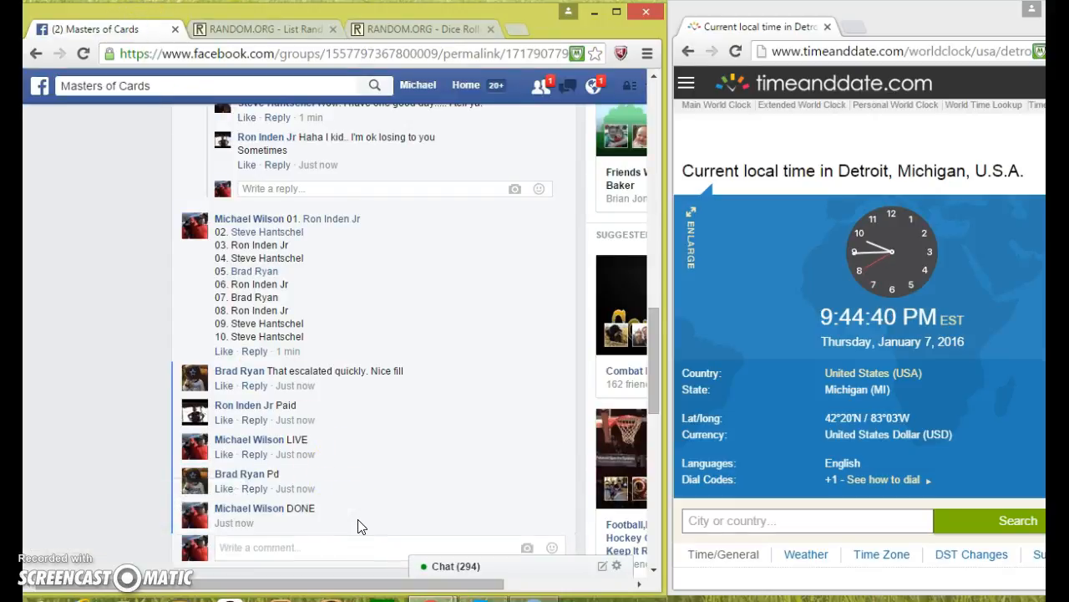
{"action": "mouse_move", "coordinate": [295, 523]}
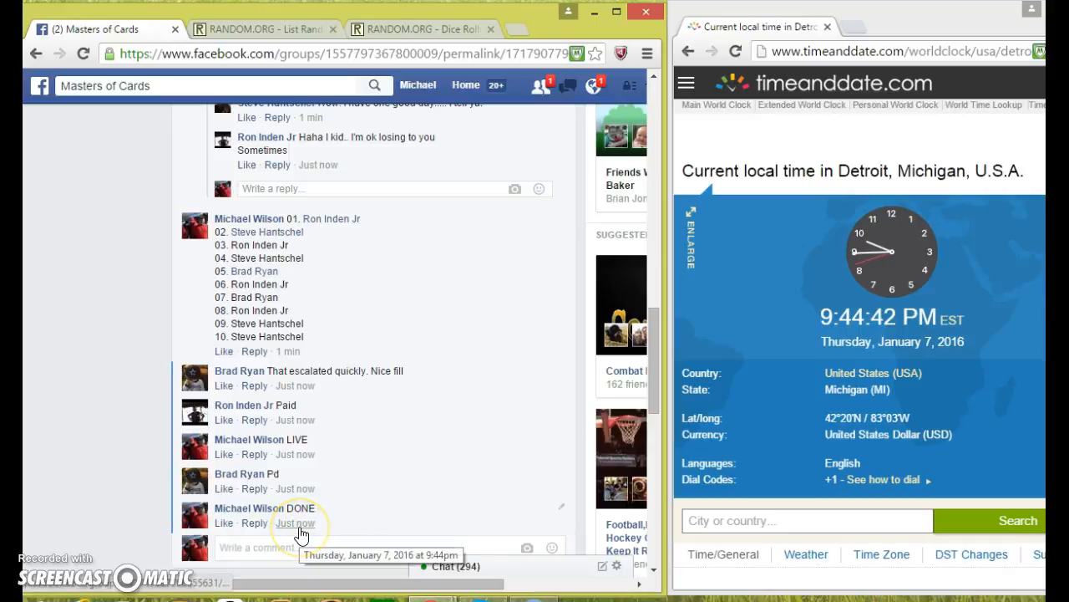